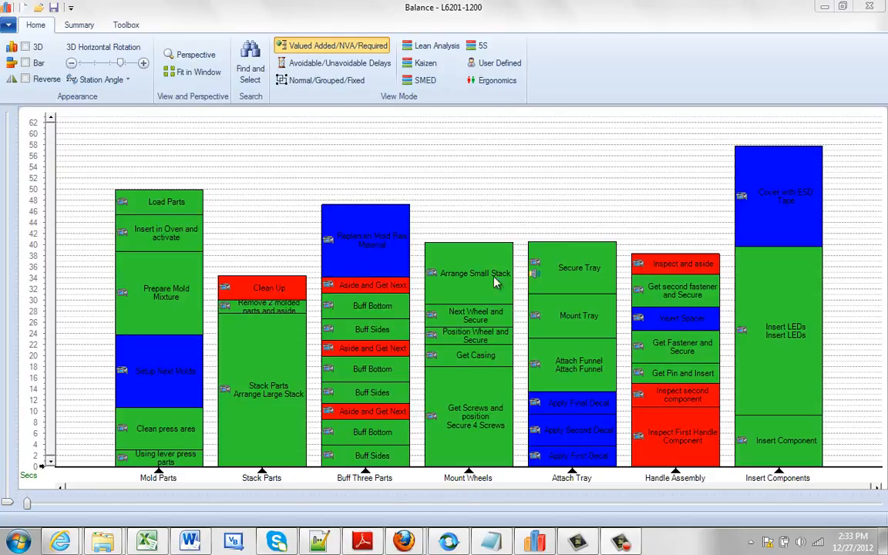
Show the Arrange Small Stack activity's Value Added / Non Value Added category choices.
right_click(475, 278)
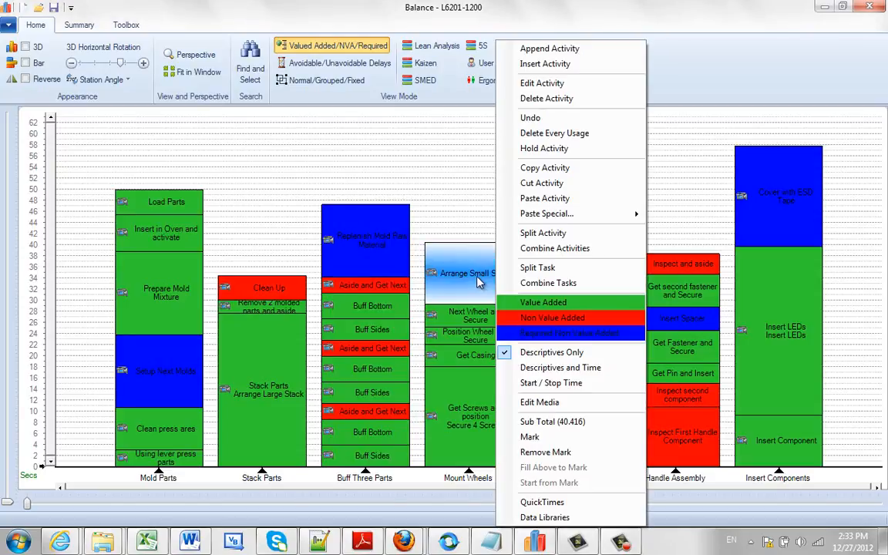
mouse_move(567, 302)
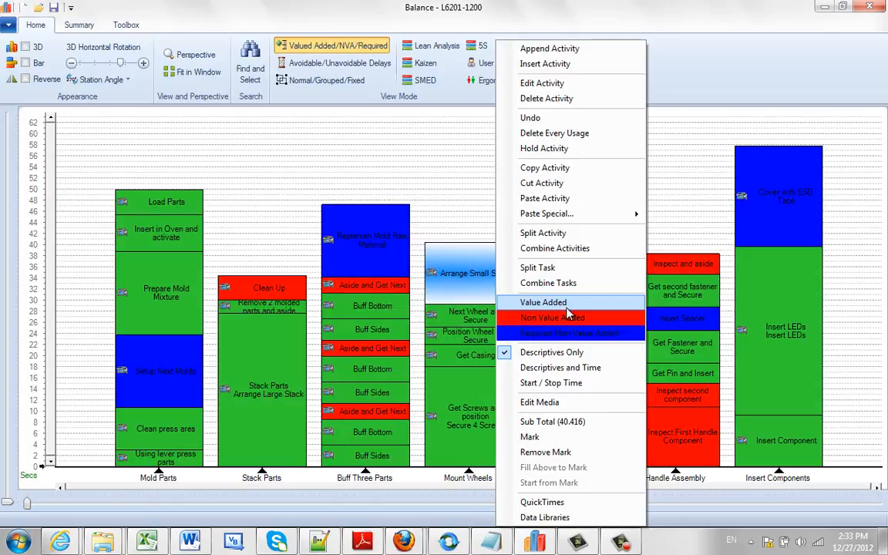
mouse_move(586, 333)
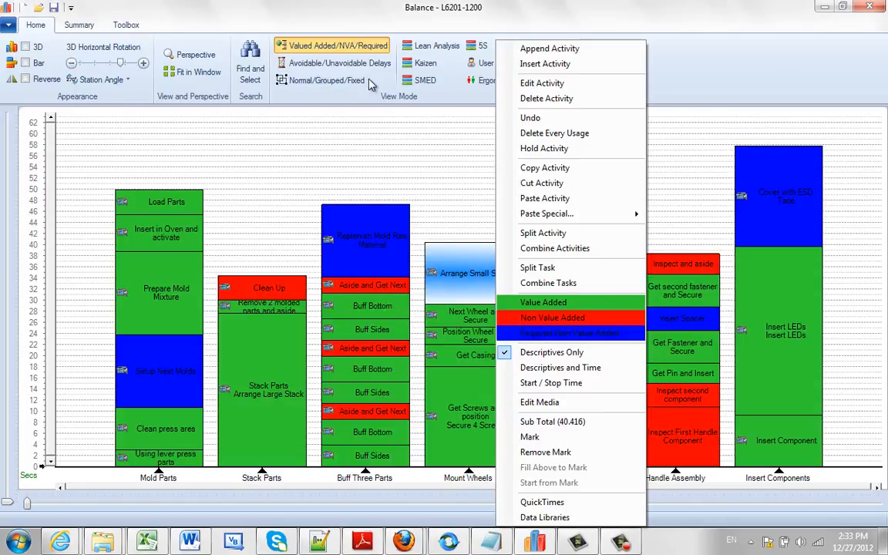
mouse_move(353, 69)
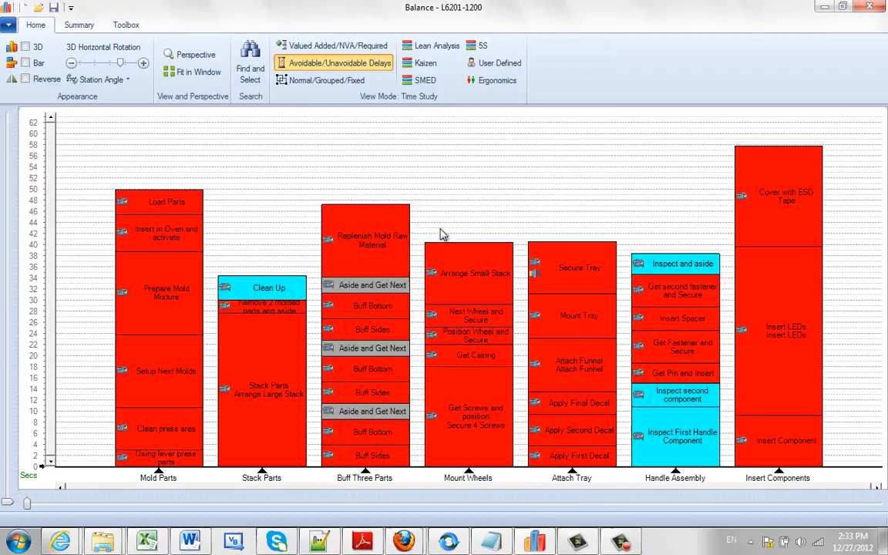
Review activity options in the Delays and Normal/Grouped/Fixed views, then switch to Lean Analysis.
right_click(469, 272)
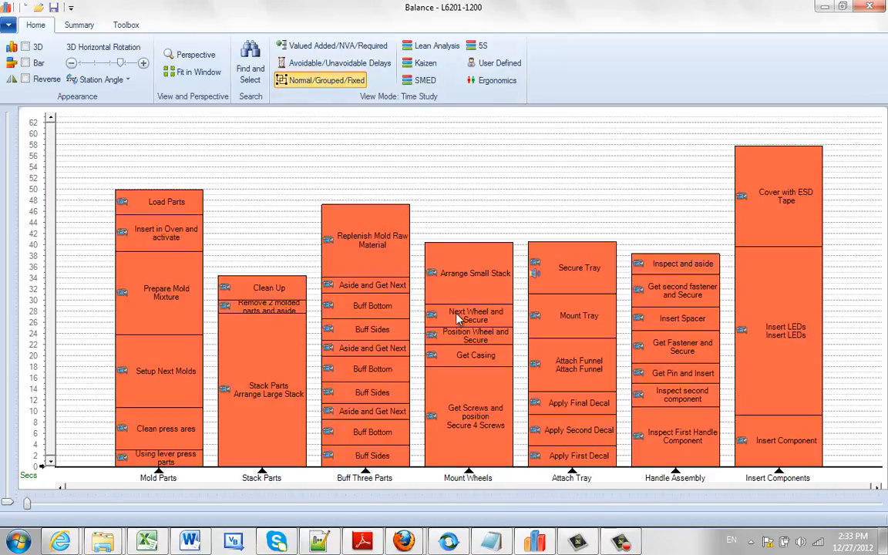
right_click(464, 316)
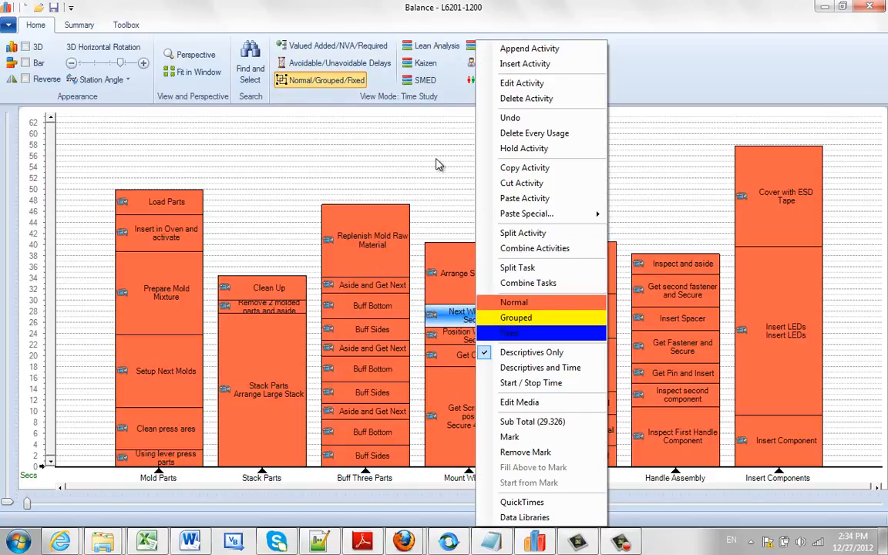
mouse_move(387, 86)
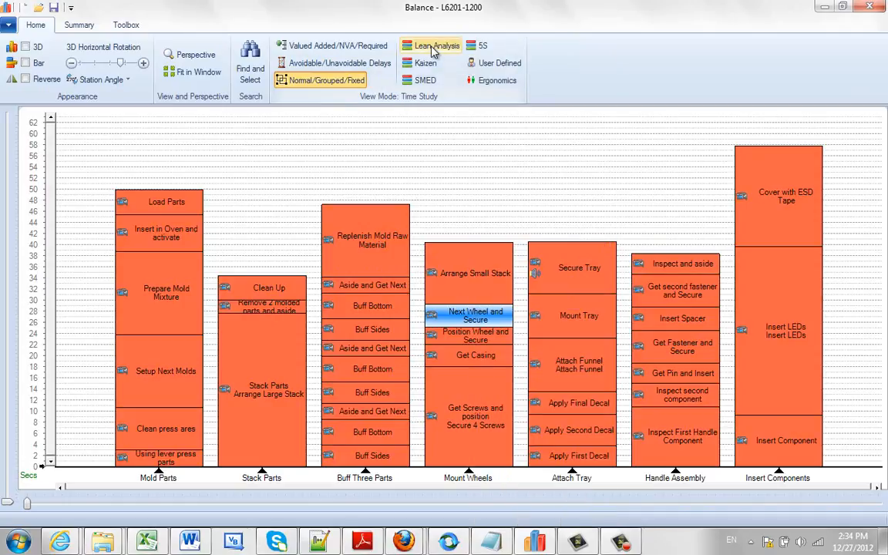
left_click(428, 46)
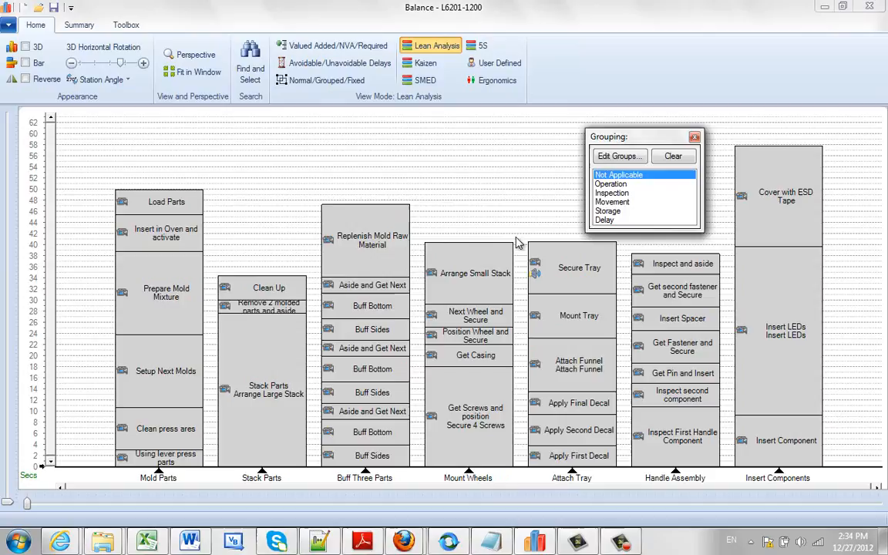
Review the Lean Analysis activity options and switch the chart to the Kaizen view.
right_click(475, 273)
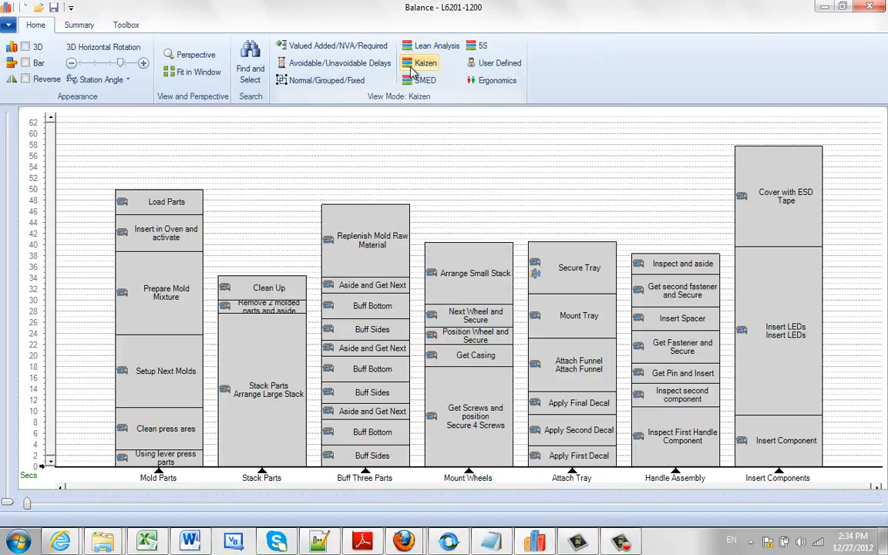
left_click(424, 62)
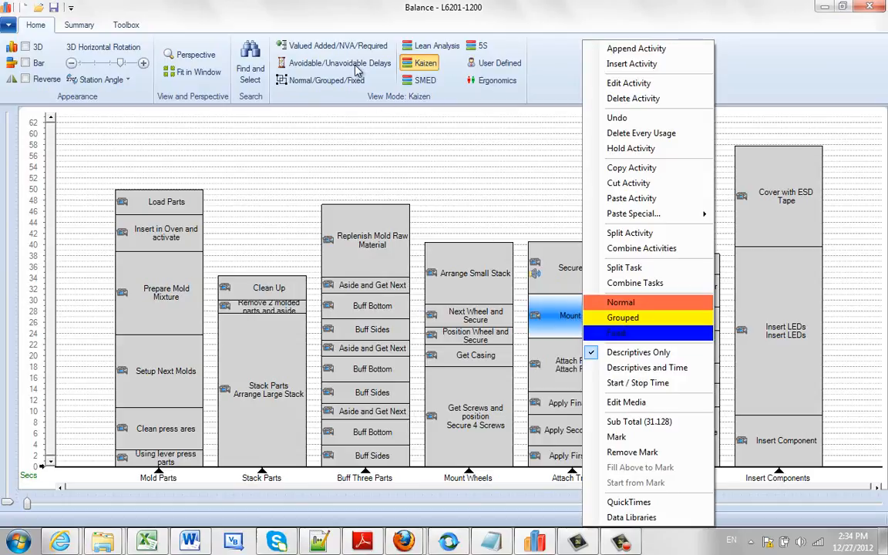
mouse_move(355, 80)
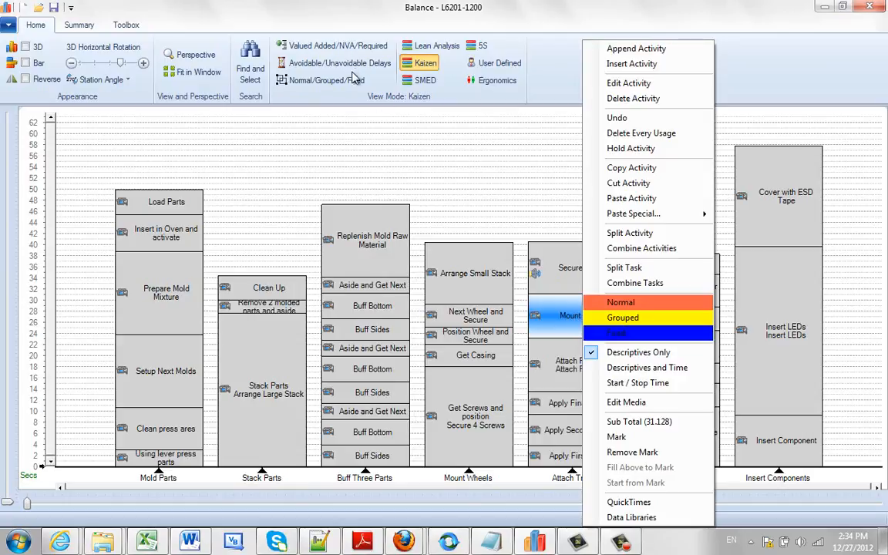
mouse_move(541, 204)
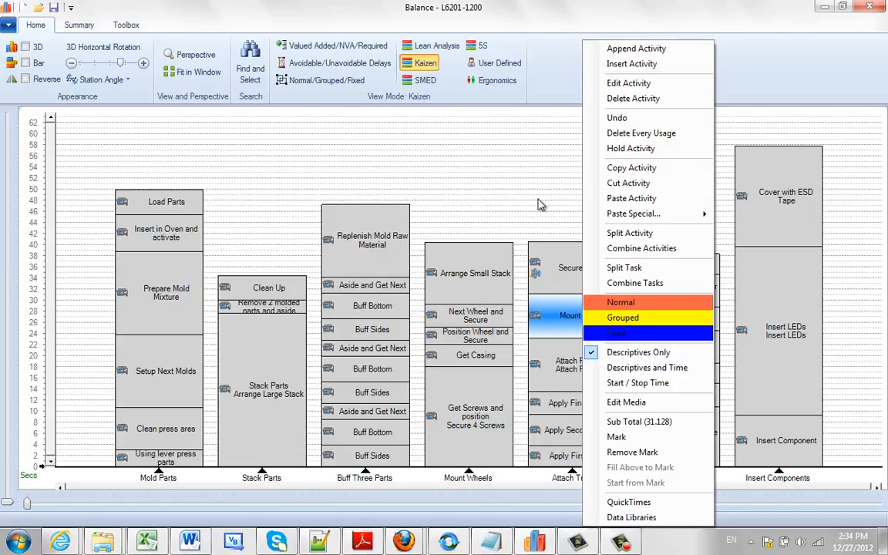